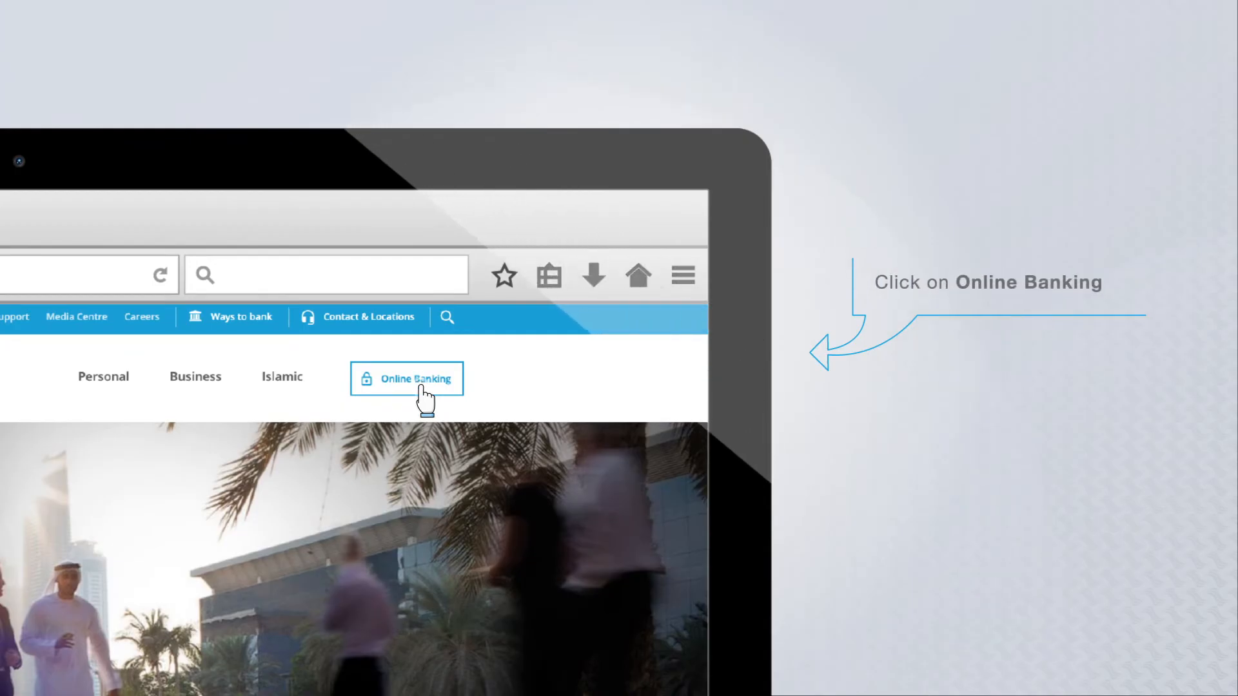
# Step: Reach the NBF Corporate Access login page via Online Banking > Corporate Login
pyautogui.click(406, 378)
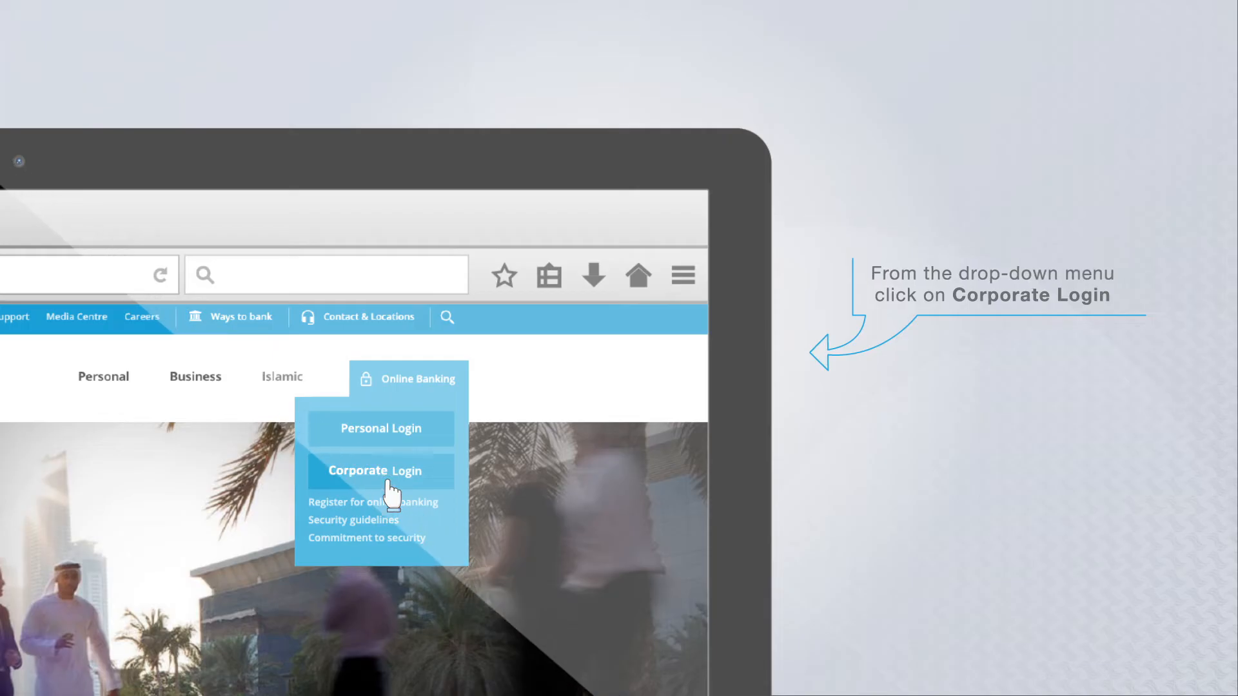
pyautogui.click(371, 469)
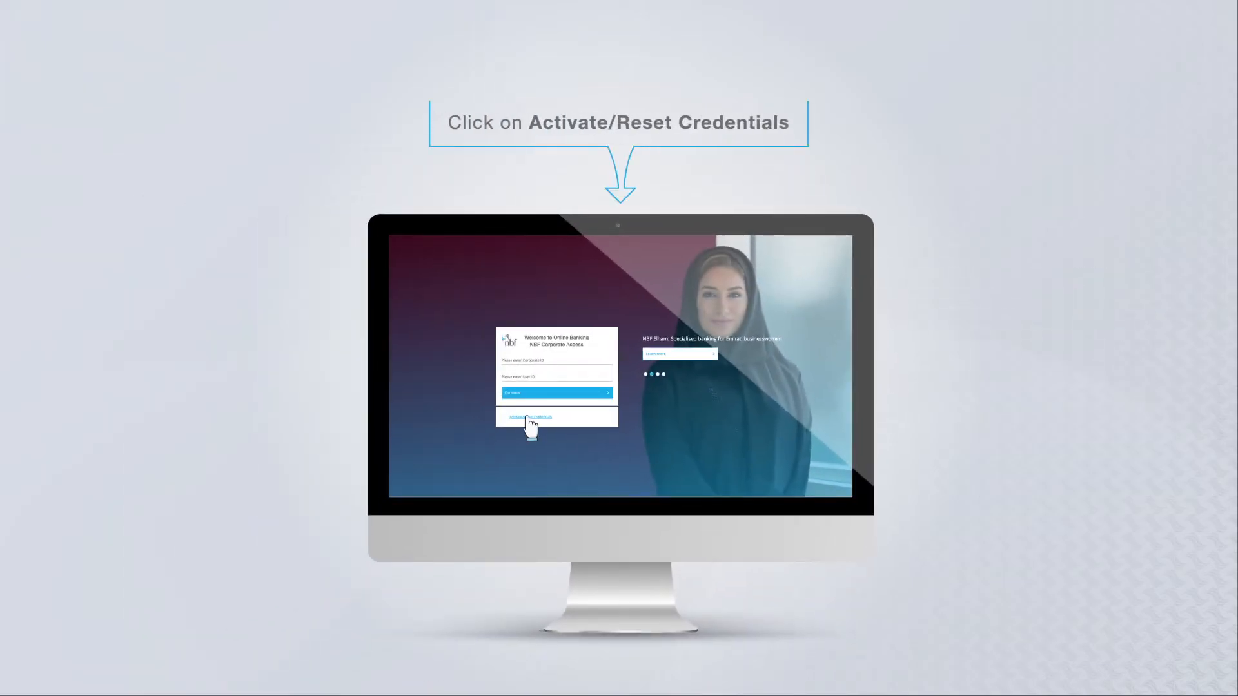
# Step: Start Activate/Reset Credentials and submit the Corporate ID, User ID and date of birth
pyautogui.click(529, 417)
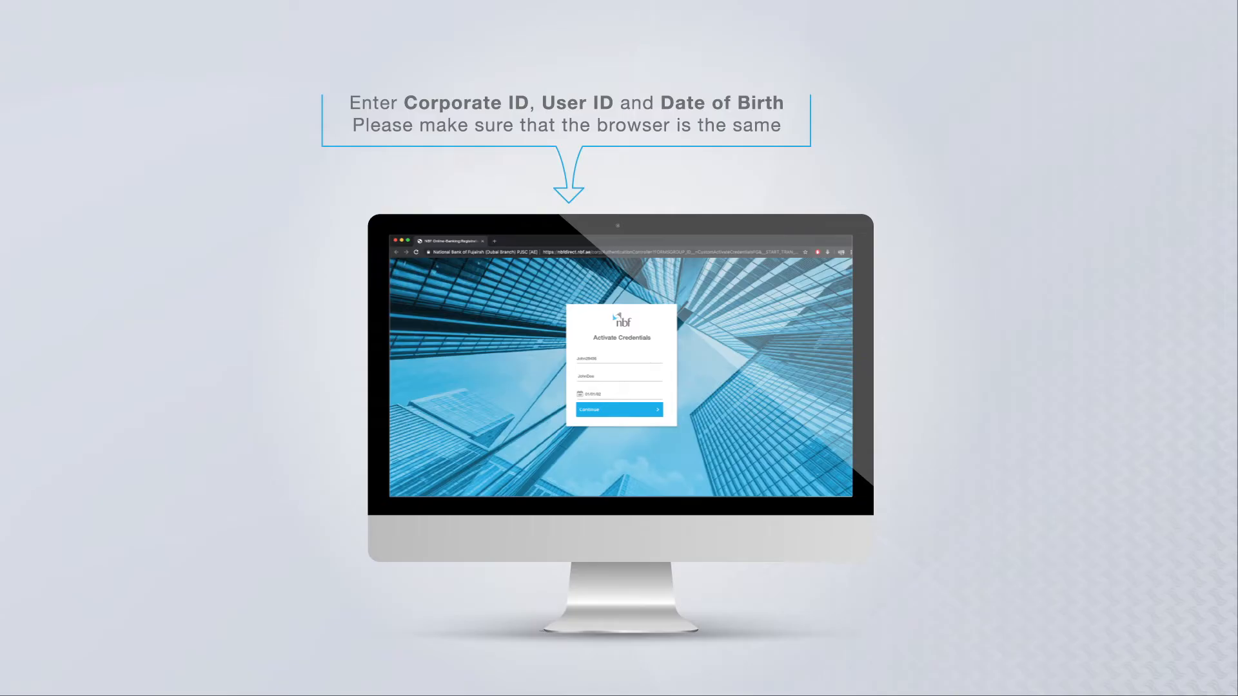
pyautogui.click(618, 410)
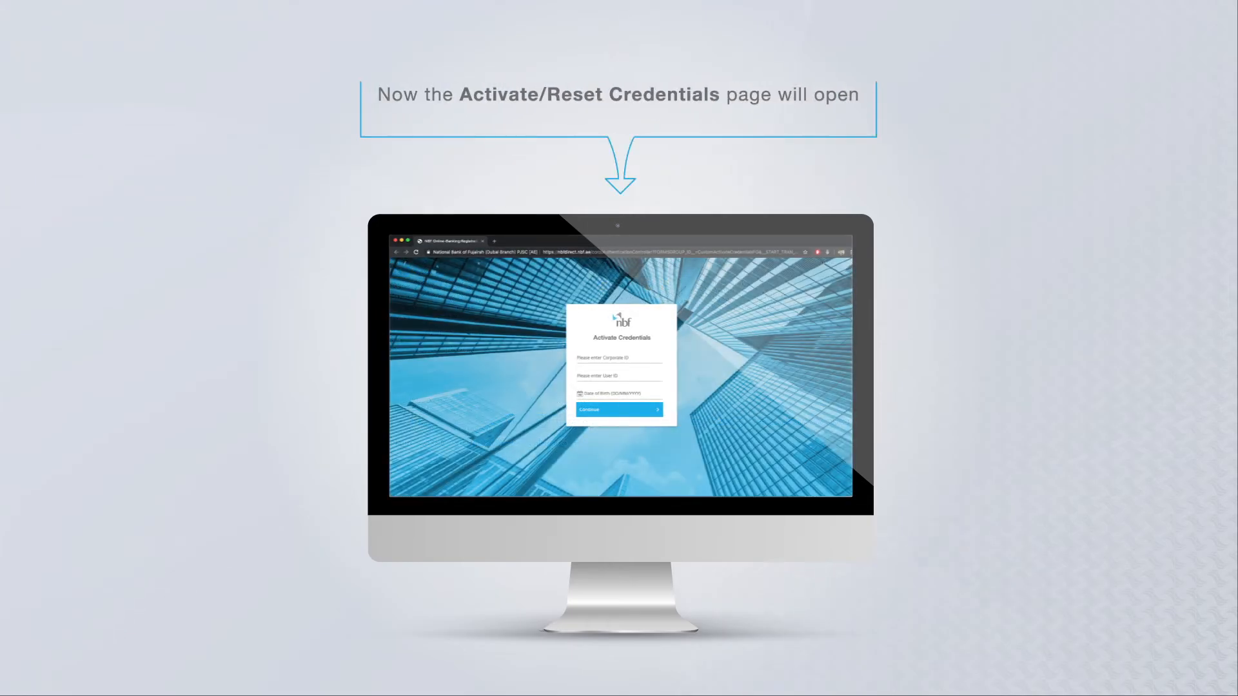
# Step: Enter the SMS one-time password and continue to the security-image step
pyautogui.click(622, 409)
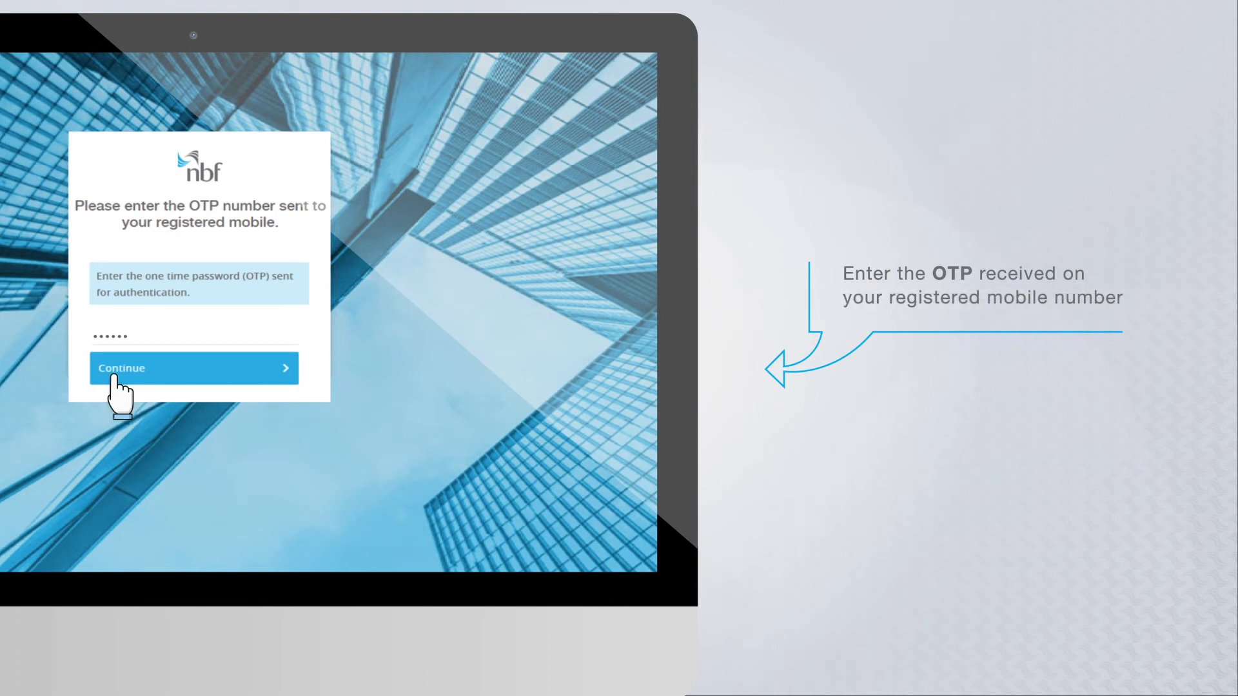
pyautogui.click(193, 368)
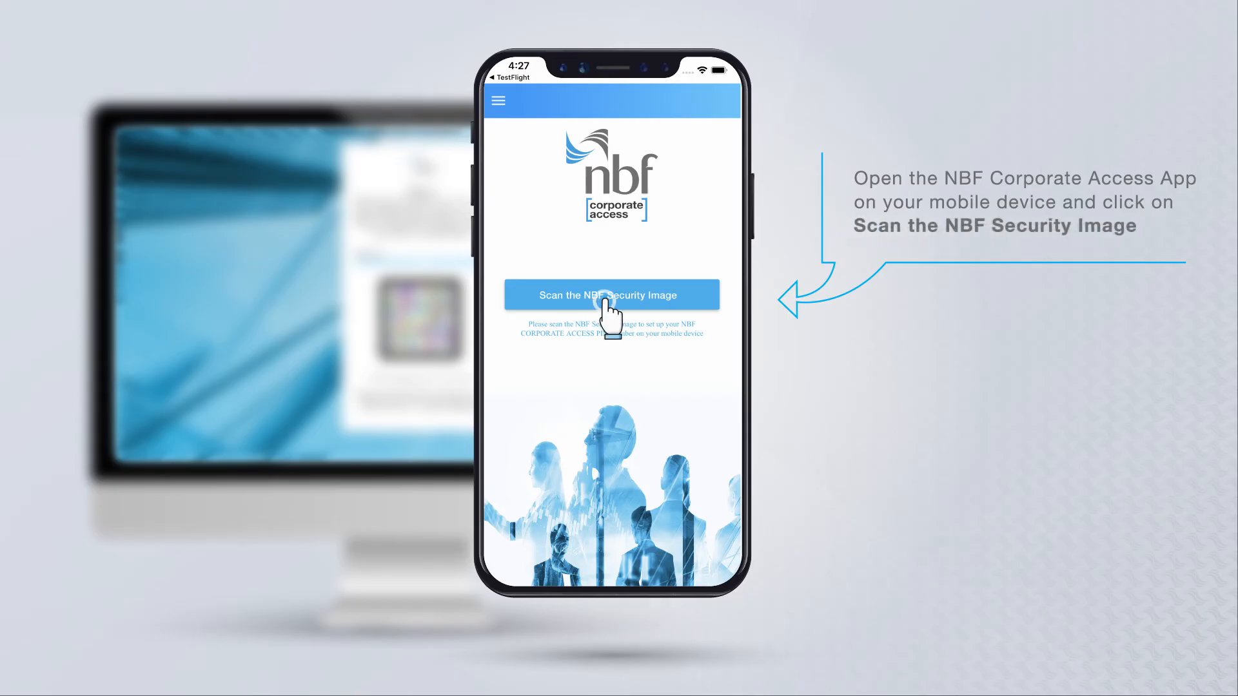
# Step: Start scanning the on-screen NBF security image from the mobile app
pyautogui.click(611, 294)
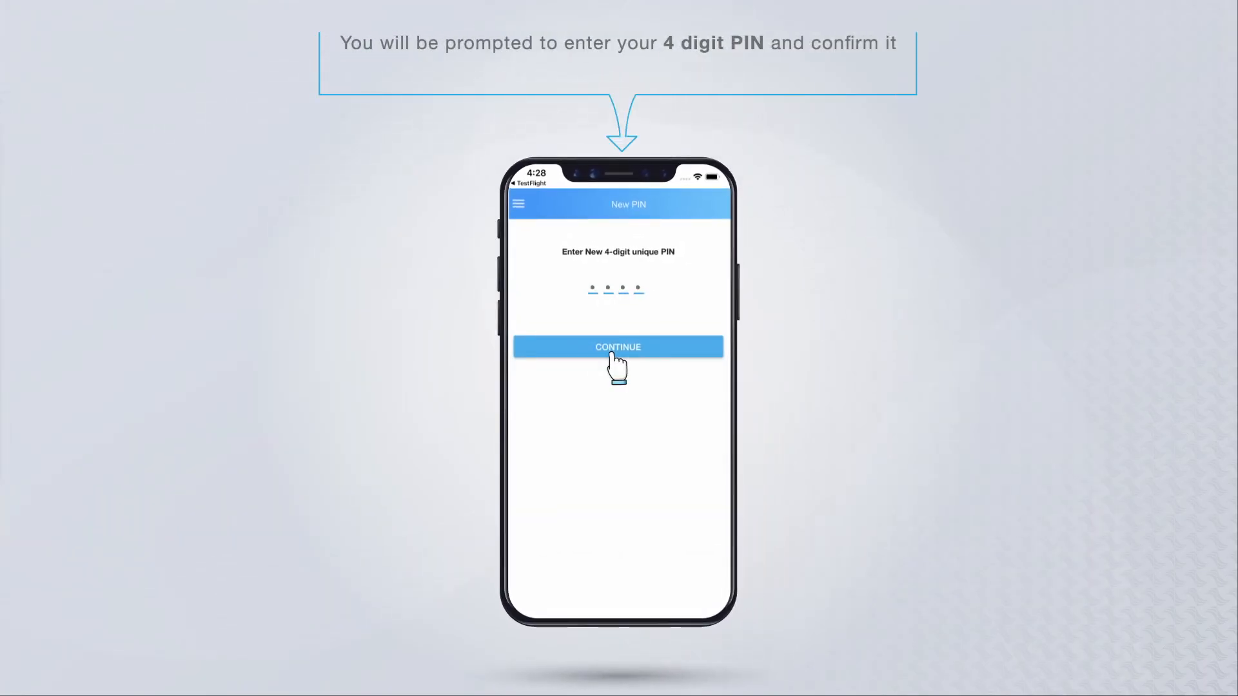
# Step: Submit the new 4-digit PIN and confirm it so registration reports success
pyautogui.click(617, 347)
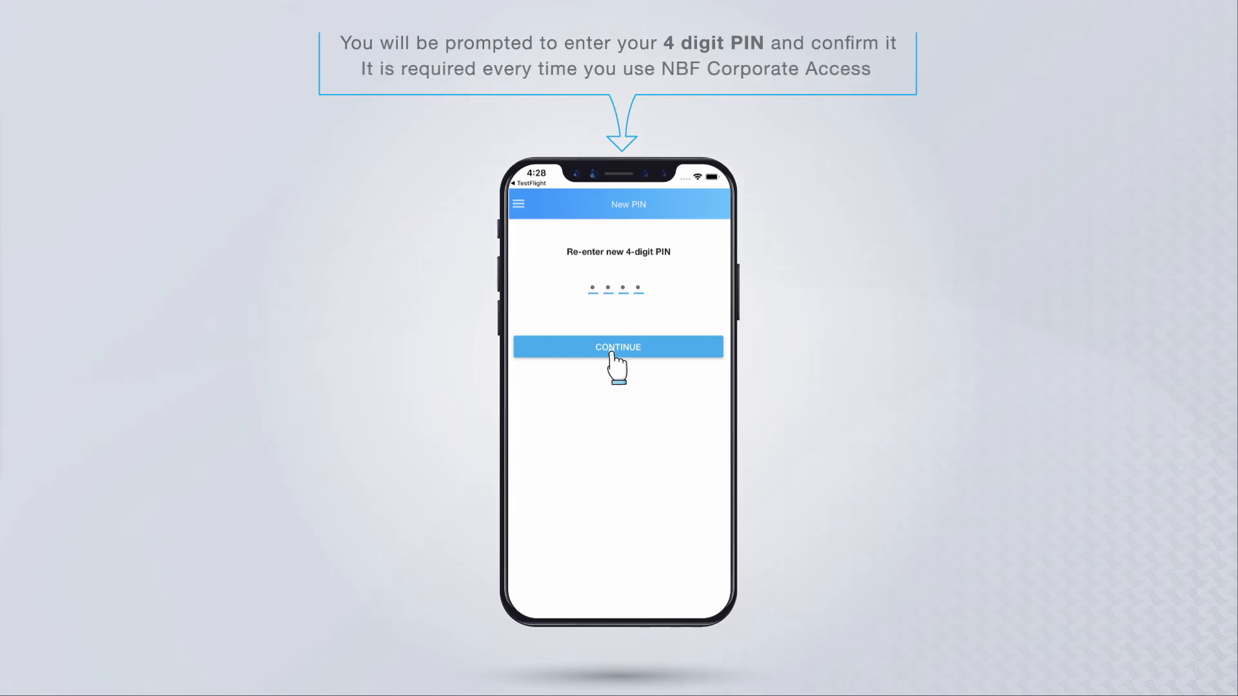
pyautogui.click(617, 347)
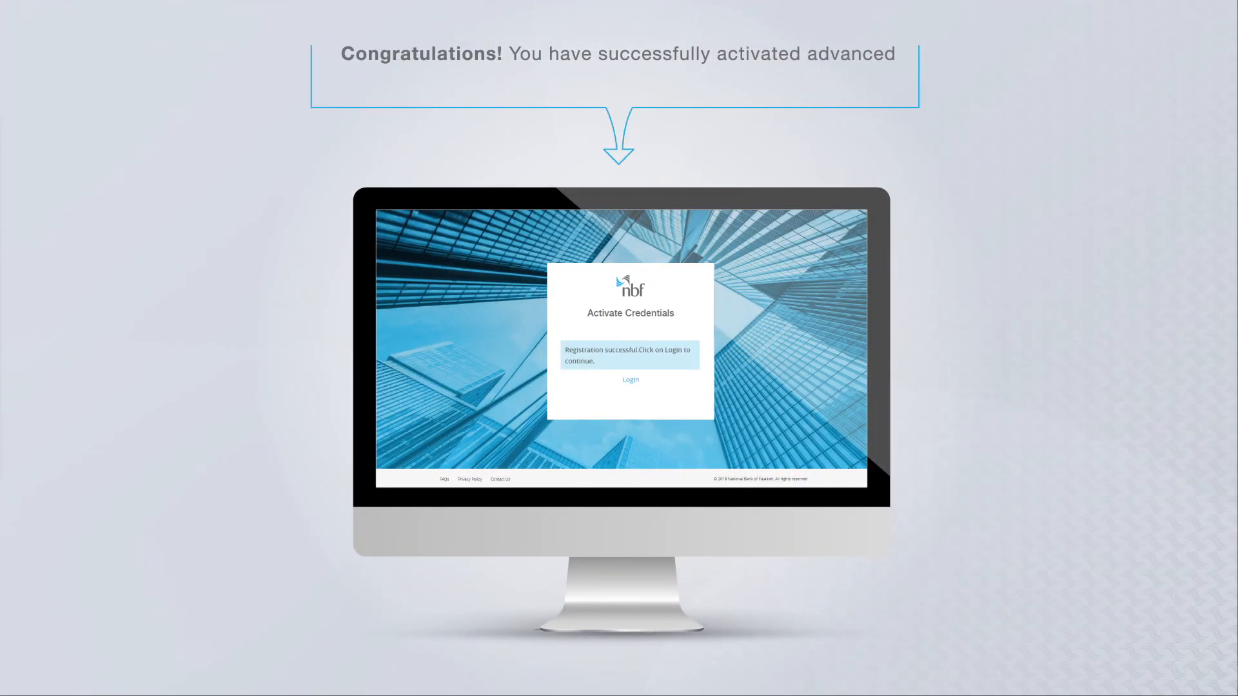